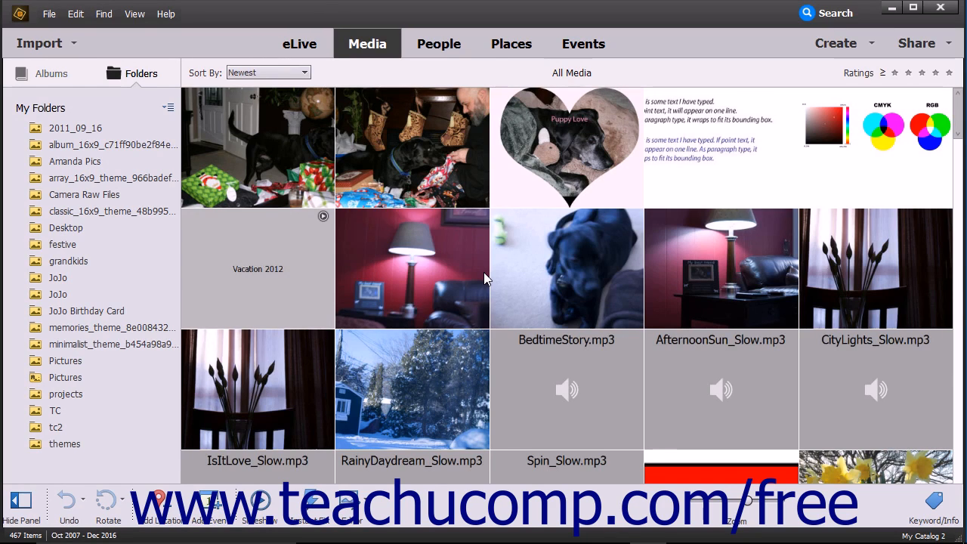
pyautogui.moveTo(69, 46)
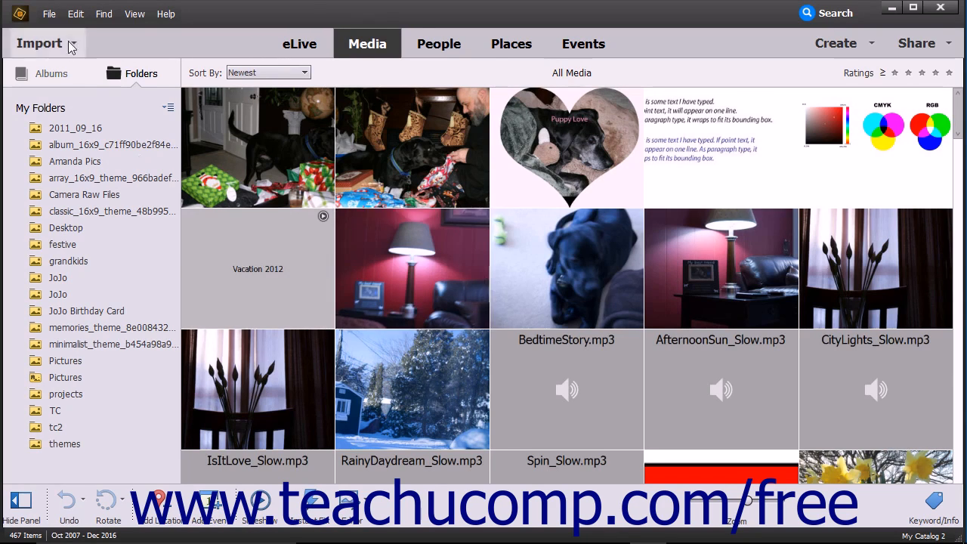
# Browse the File menu commands for getting photos and videos into the catalog
pyautogui.click(48, 14)
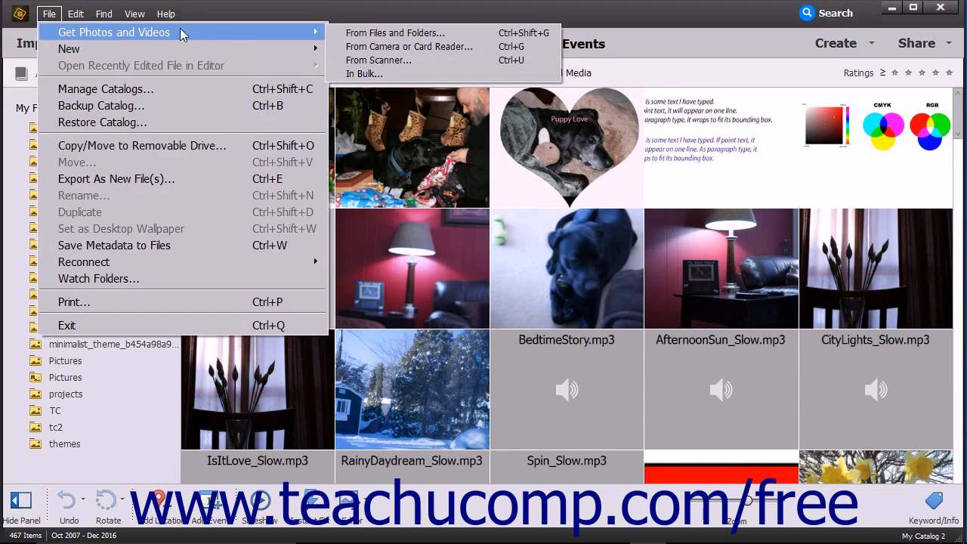
pyautogui.moveTo(377, 60)
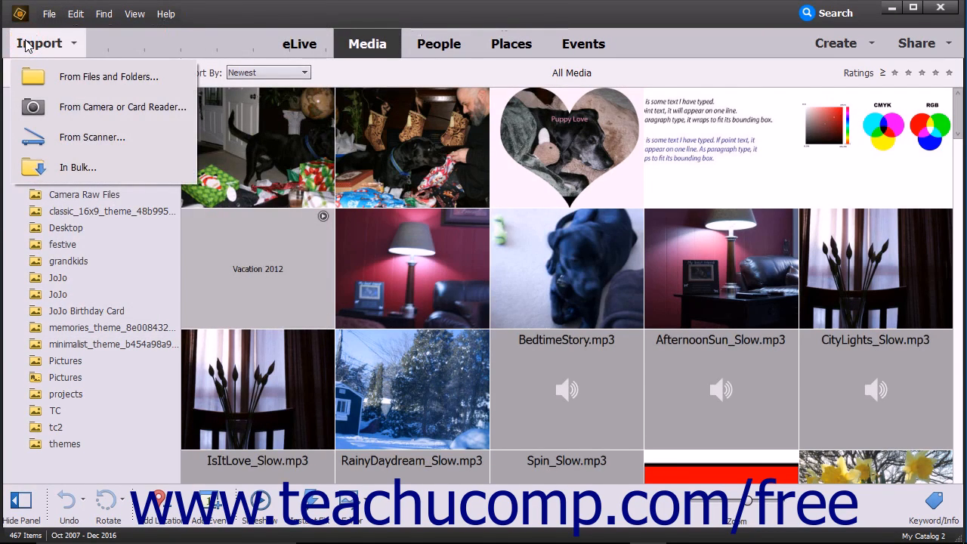
pyautogui.moveTo(92, 136)
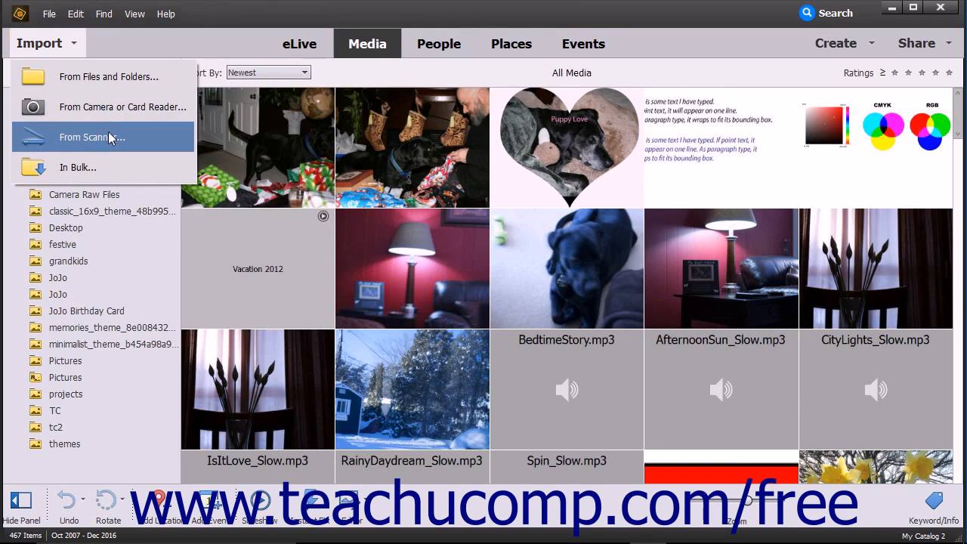
# Choose From Scanner to reach the Get Photos from Scanner dialog
pyautogui.click(92, 136)
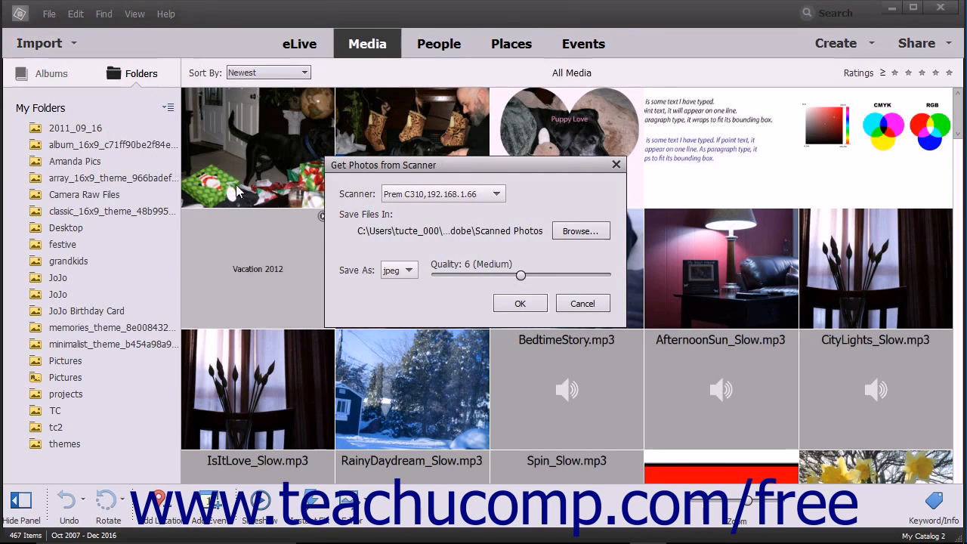
pyautogui.moveTo(497, 194)
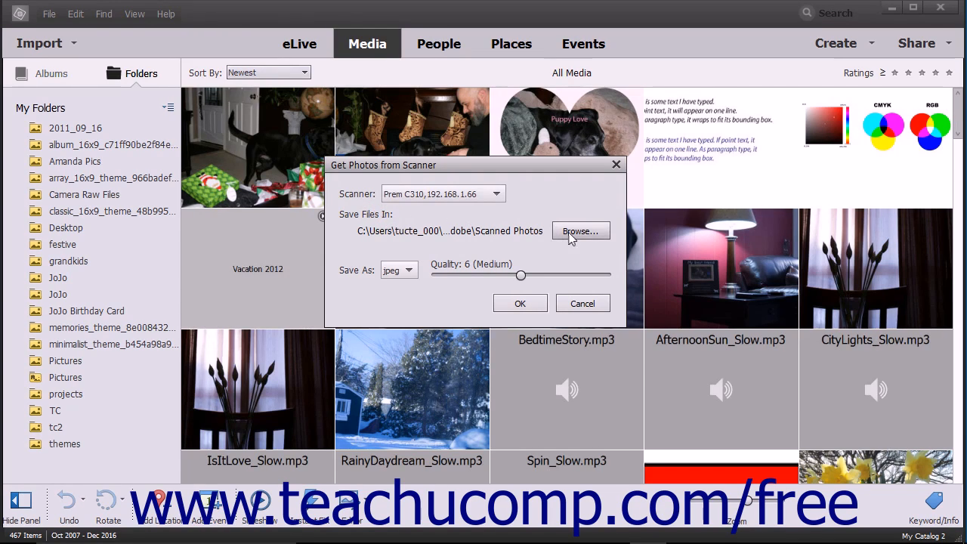
# Set Pictures > Adobe > Scanned Photos as the folder where scans are saved
pyautogui.click(580, 230)
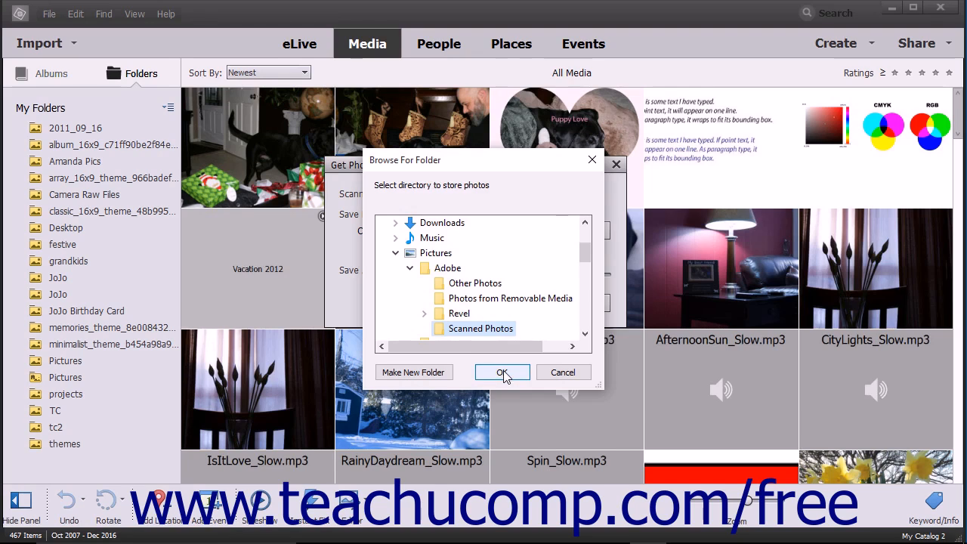
pyautogui.click(502, 371)
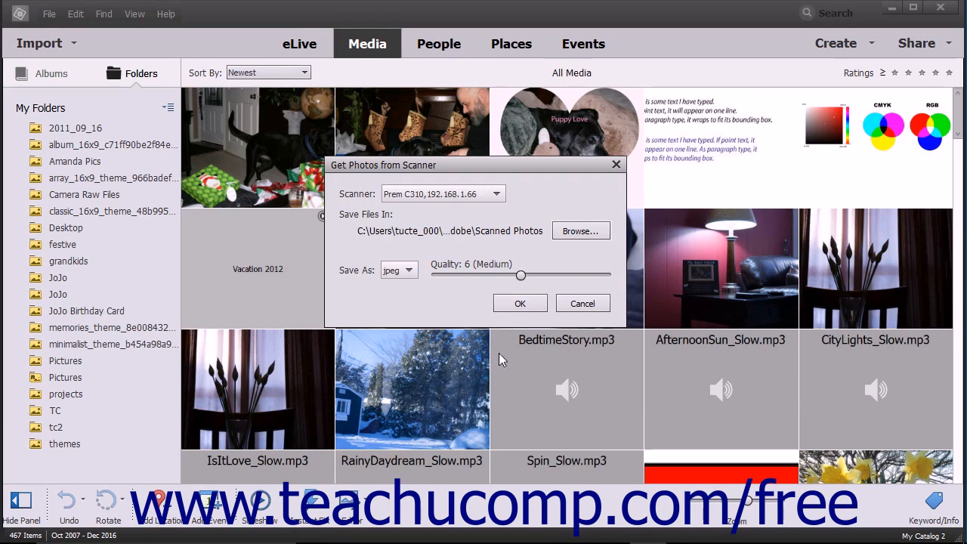
pyautogui.moveTo(444, 344)
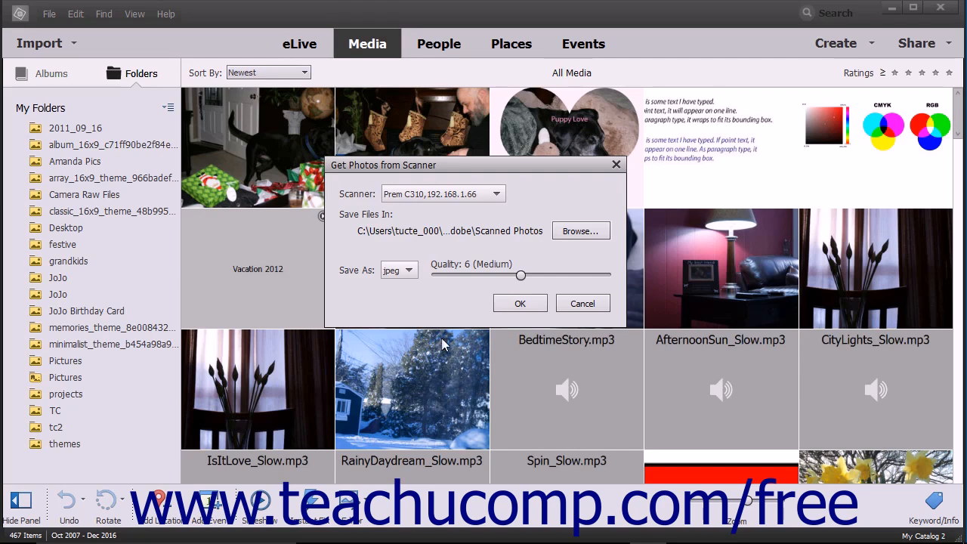
# Keep JPEG as the scan format and raise quality to 11 (Maximum)
pyautogui.click(399, 270)
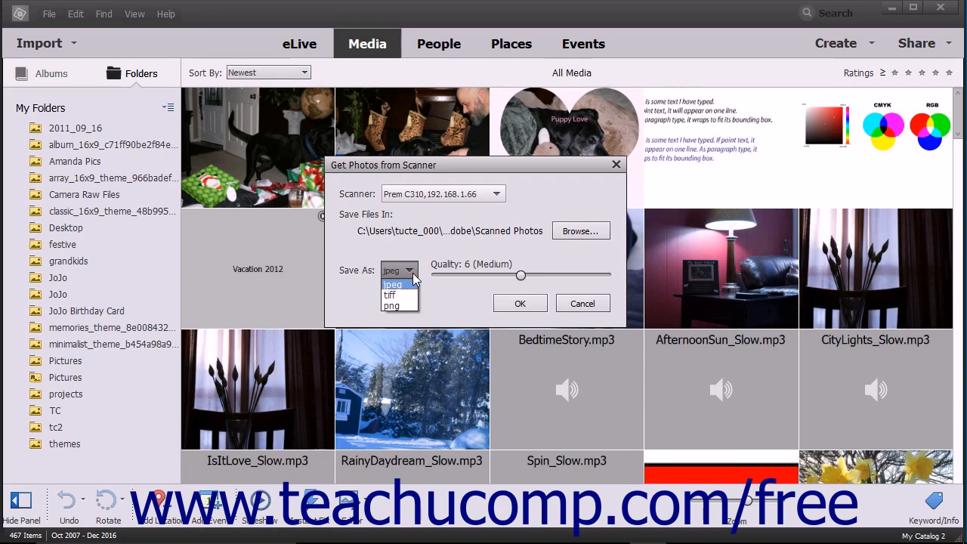
pyautogui.click(393, 284)
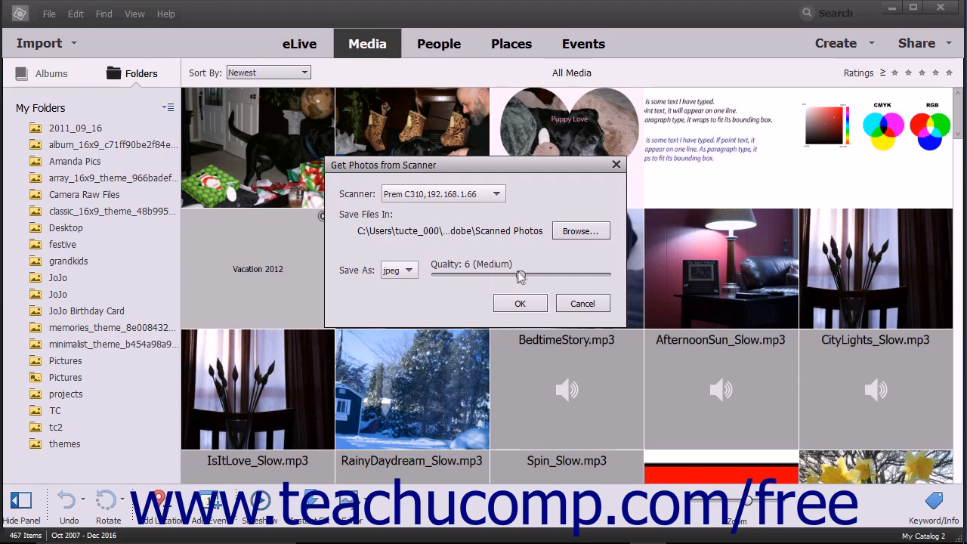
pyautogui.moveTo(520, 275); pyautogui.dragTo(565, 275)
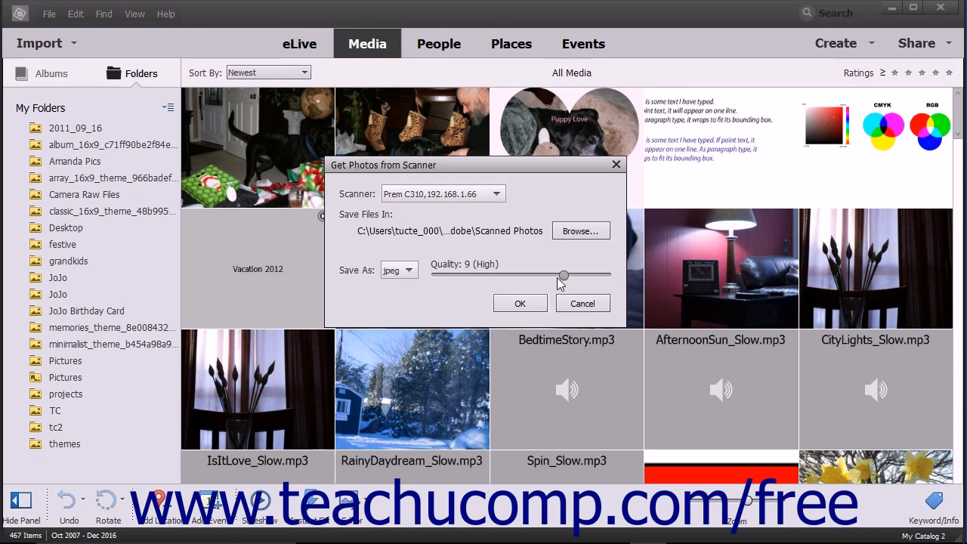
pyautogui.moveTo(565, 275); pyautogui.dragTo(592, 275)
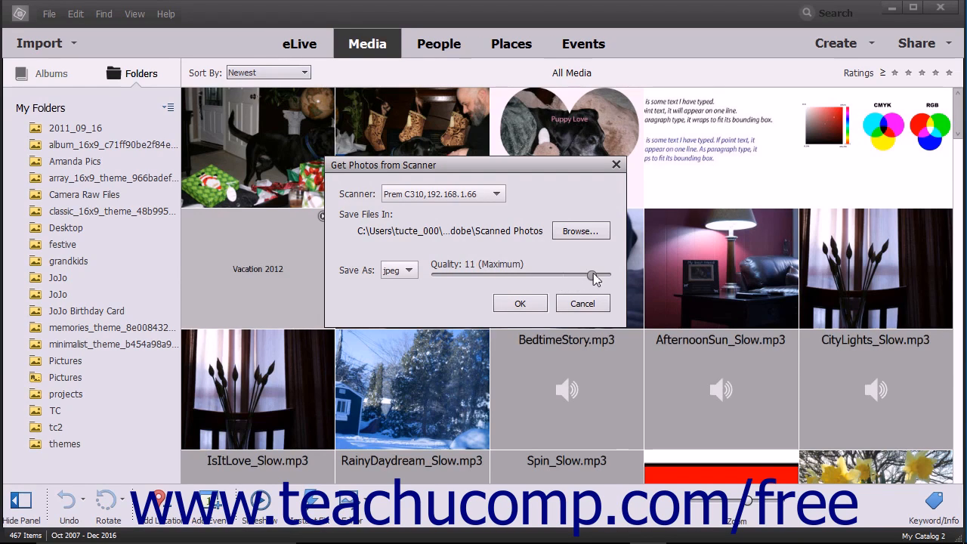
pyautogui.moveTo(592, 275)
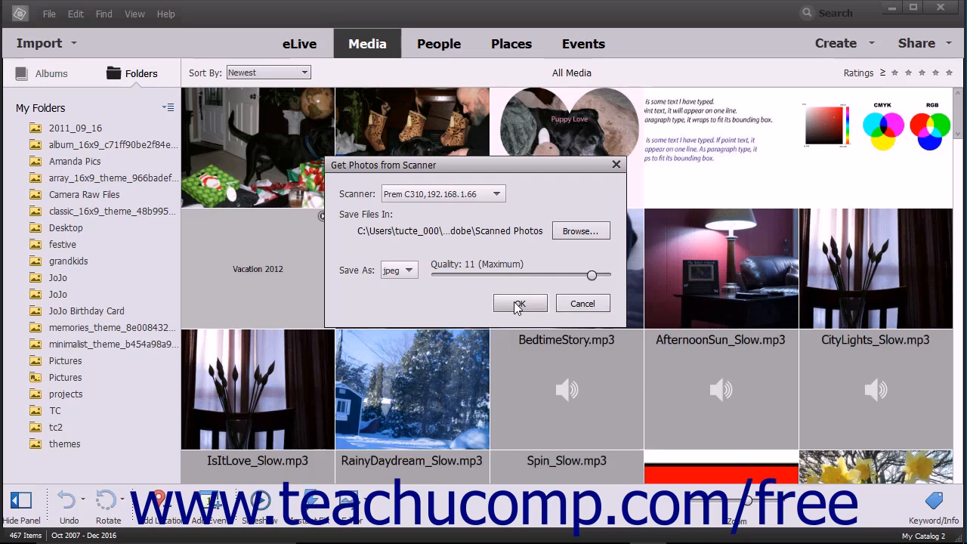
# Accept the scanner import settings and start the colour picture scan
pyautogui.click(519, 302)
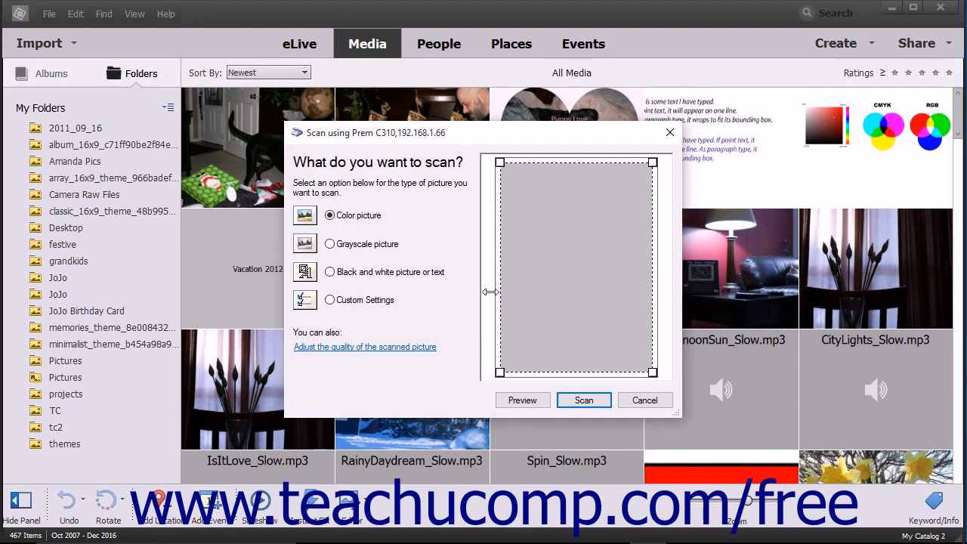
pyautogui.moveTo(565, 355)
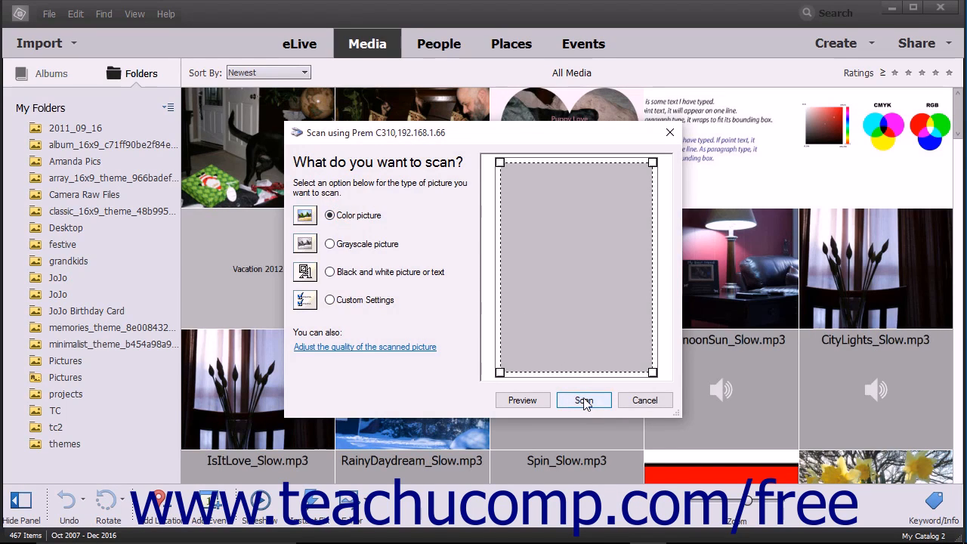
pyautogui.click(583, 398)
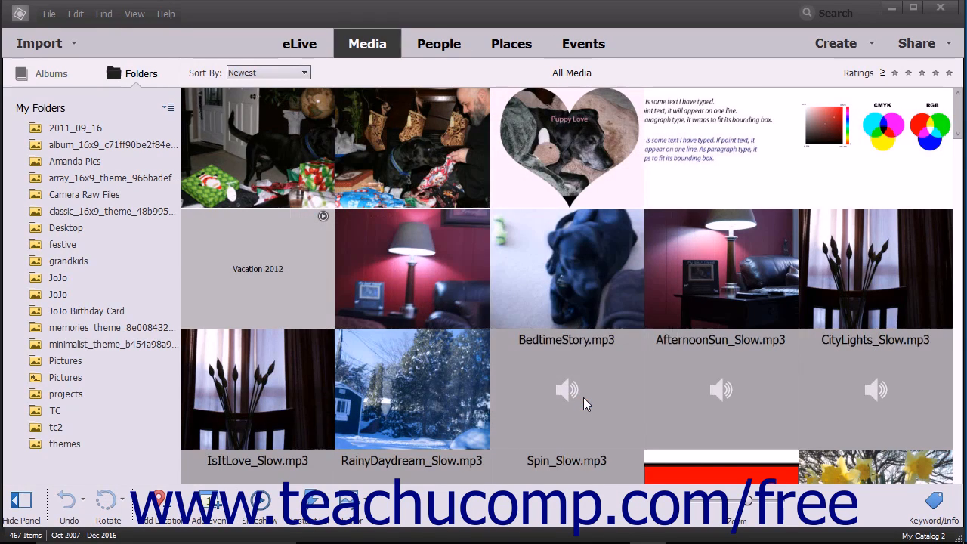